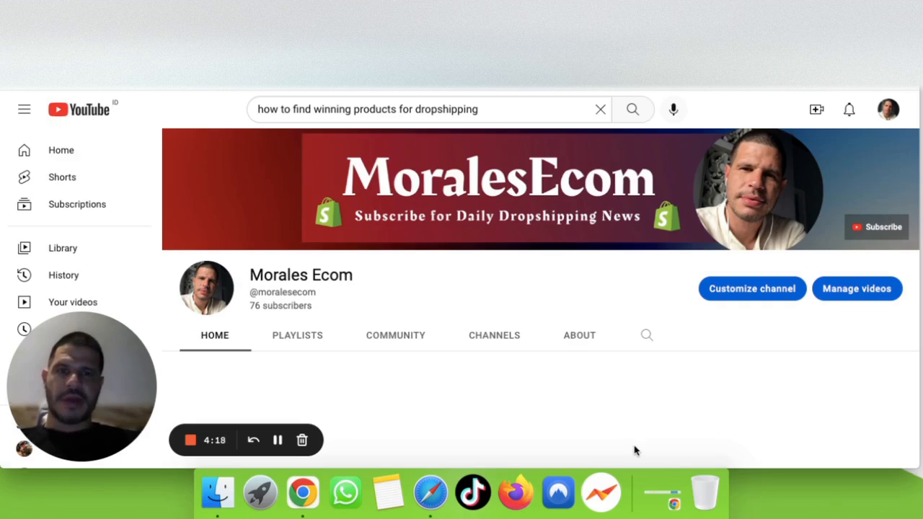
{"action": "mouse_move", "coordinate": [703, 431]}
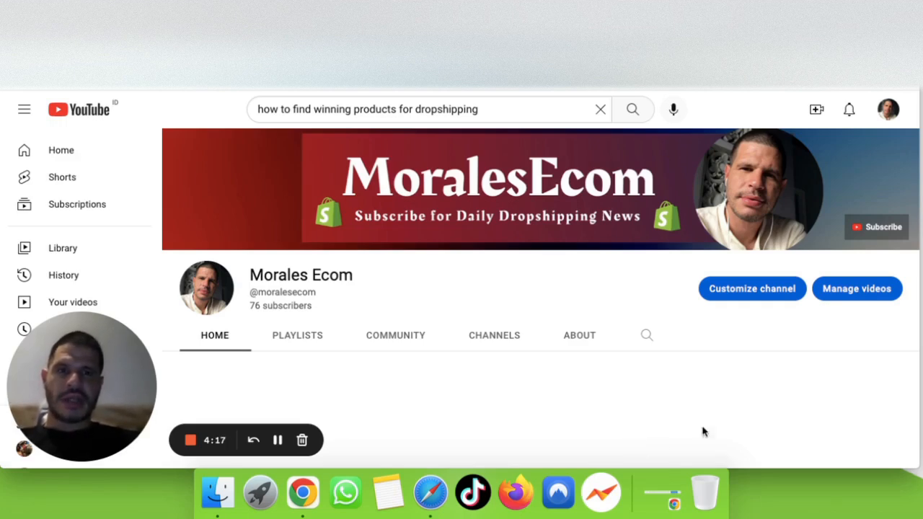
{"action": "mouse_move", "coordinate": [555, 317]}
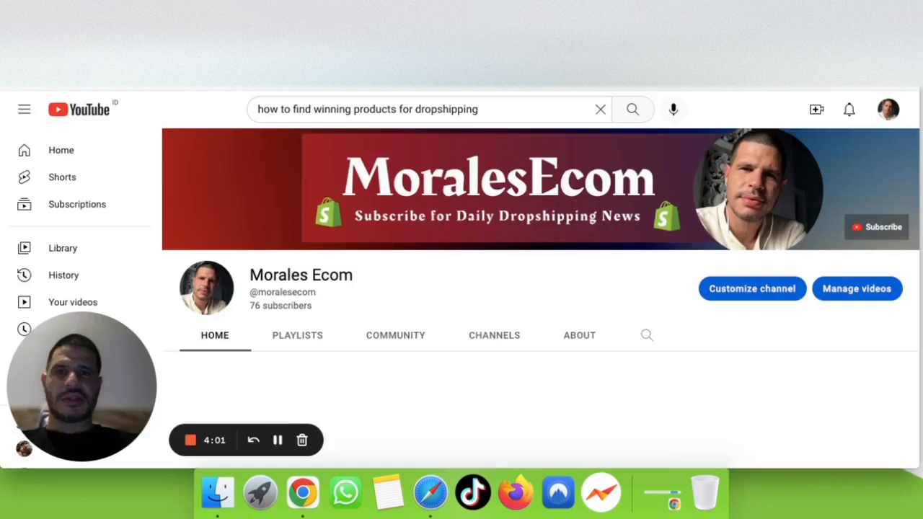
Switch from the YouTube channel to the TikTok tab showing tiktokmademebuyit results
{"action": "left_click", "coordinate": [473, 493]}
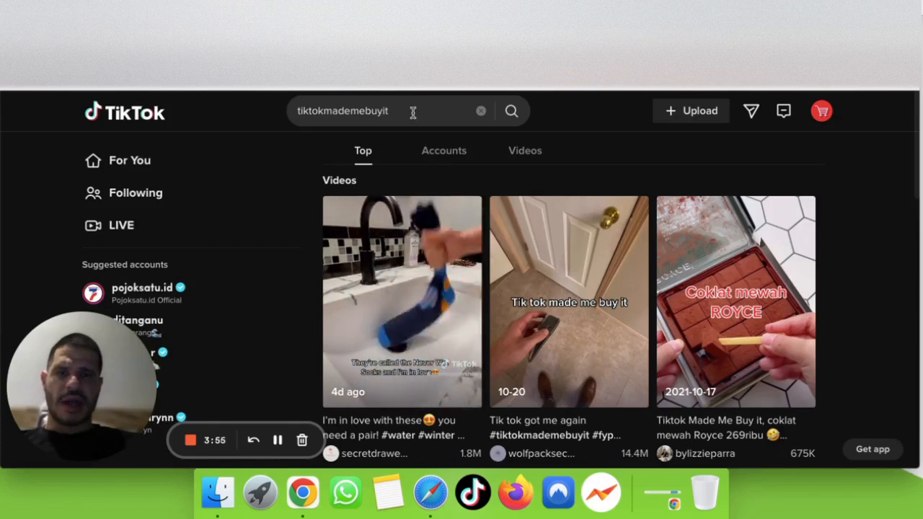
Scroll the tiktokmademebuyit Top results down to the zuki.pen pen video
{"action": "scroll", "scroll_direction": "down", "scroll_amount": 3}
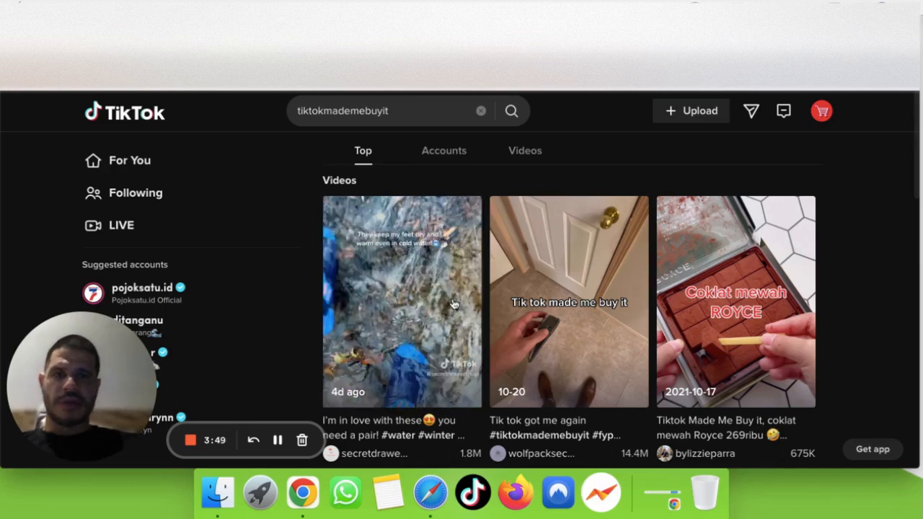
{"action": "scroll", "scroll_direction": "down", "scroll_amount": 3}
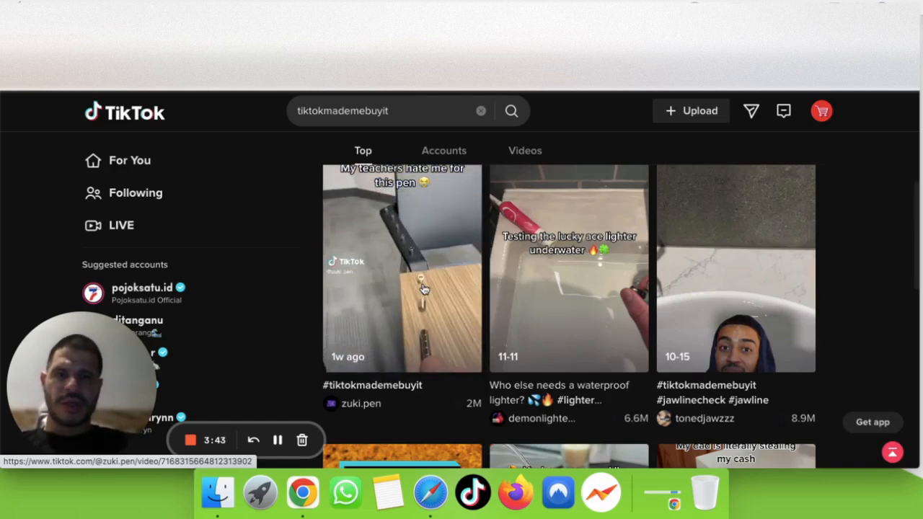
View the zuki.pen 'pen teachers hate' video and read through buyer questions in its comments
{"action": "left_click", "coordinate": [401, 282]}
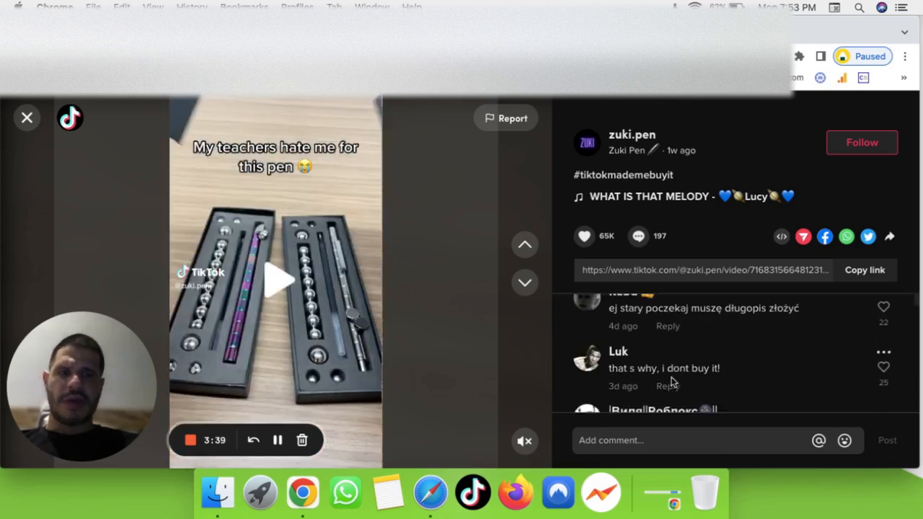
{"action": "scroll", "scroll_direction": "down", "scroll_amount": 3}
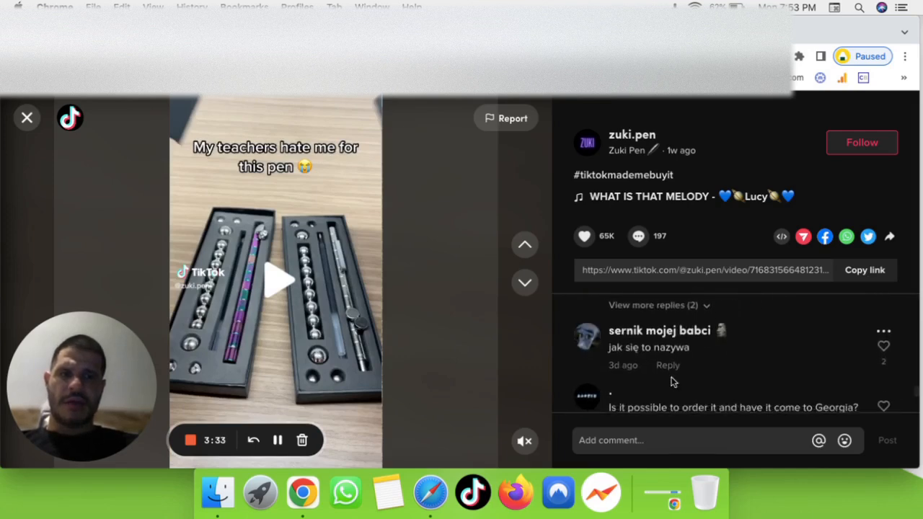
{"action": "scroll", "scroll_direction": "down", "scroll_amount": 3}
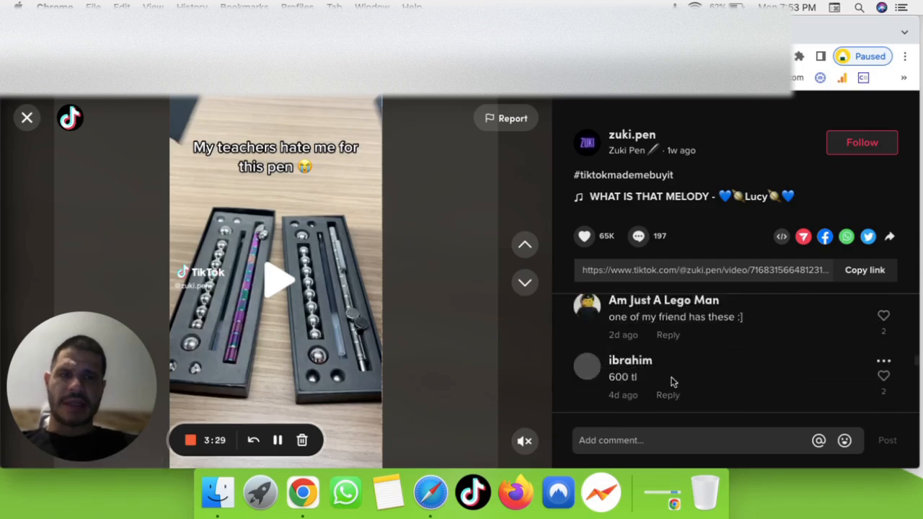
{"action": "scroll", "scroll_direction": "down", "scroll_amount": 3}
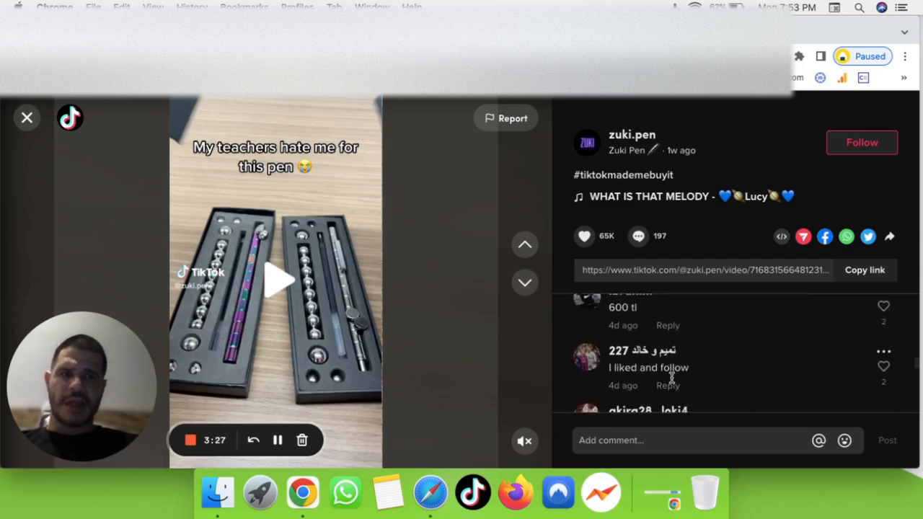
{"action": "scroll", "scroll_direction": "down", "scroll_amount": 3}
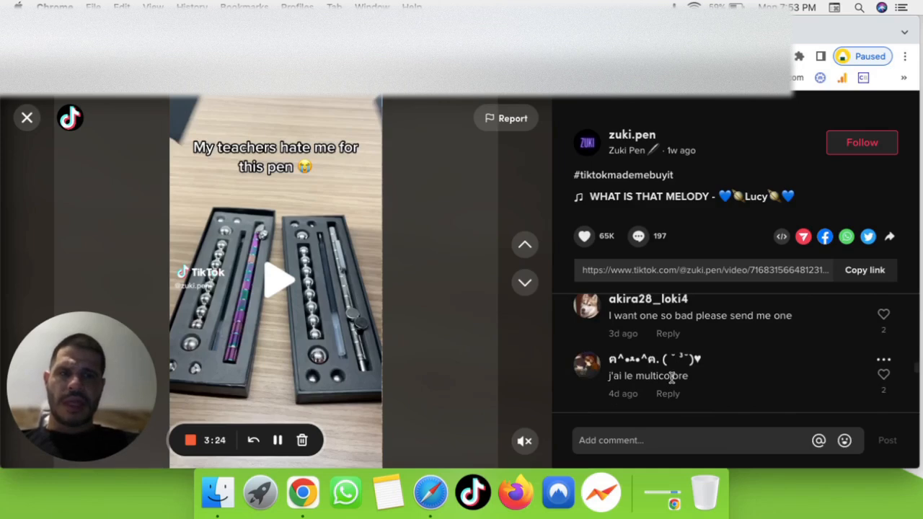
{"action": "scroll", "scroll_direction": "down", "scroll_amount": 3}
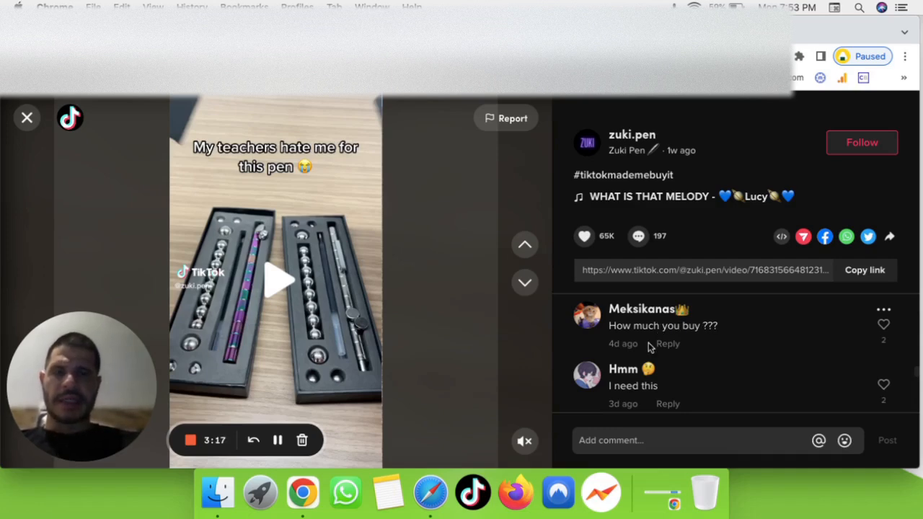
{"action": "mouse_move", "coordinate": [632, 136]}
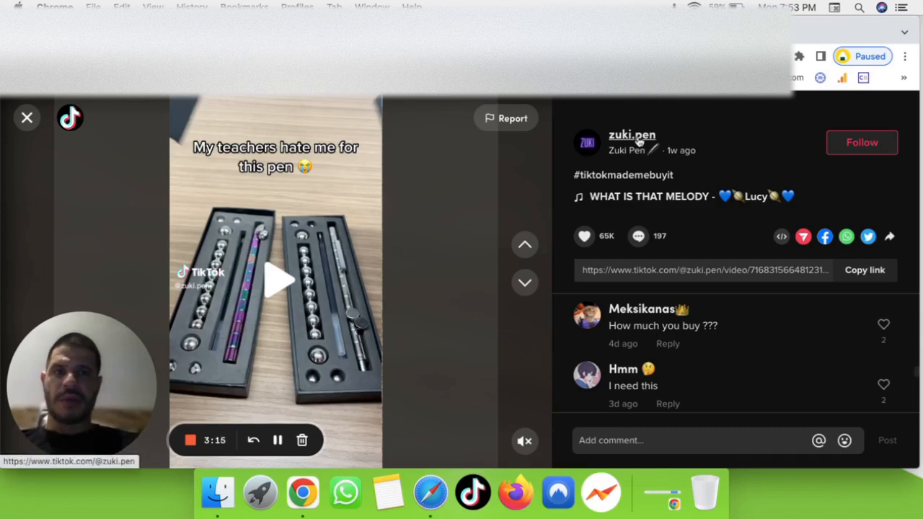
Visit the zuki.pen profile and scroll its video grid to check the pen videos' view counts
{"action": "left_click", "coordinate": [631, 136]}
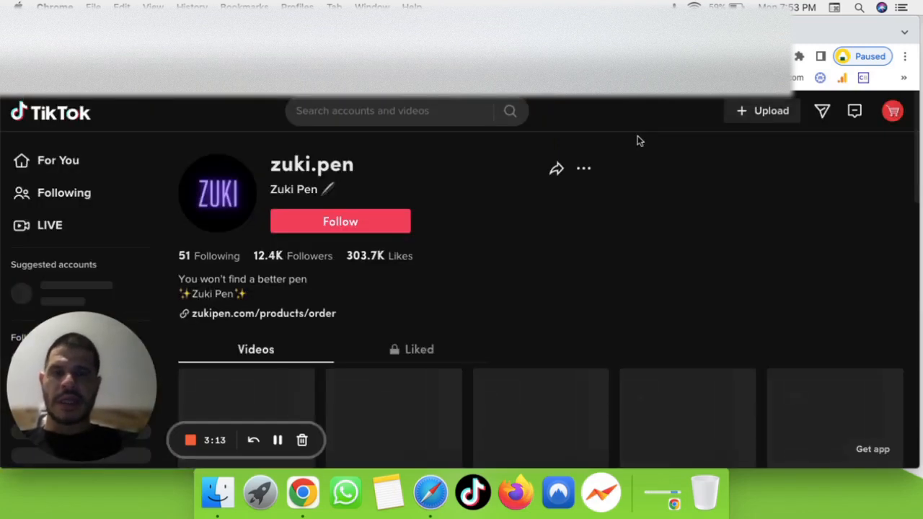
{"action": "scroll", "scroll_direction": "down", "scroll_amount": 3}
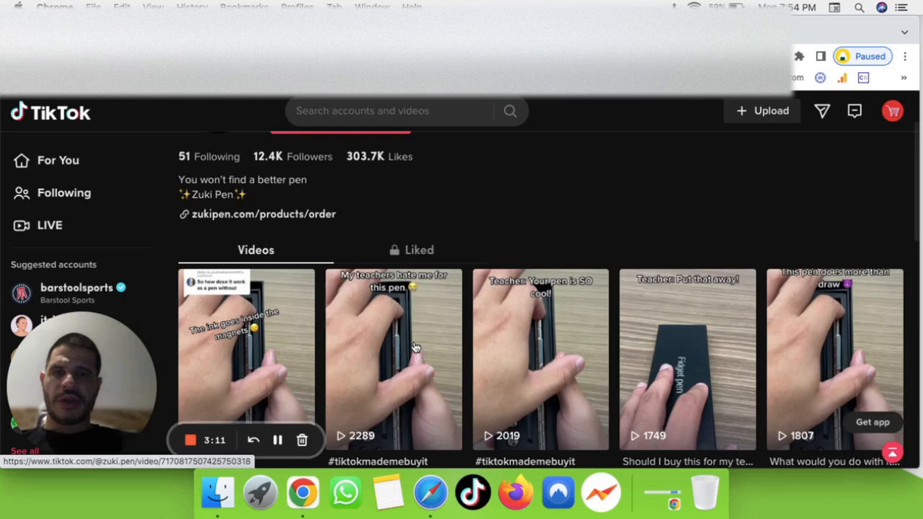
{"action": "scroll", "scroll_direction": "down", "scroll_amount": 3}
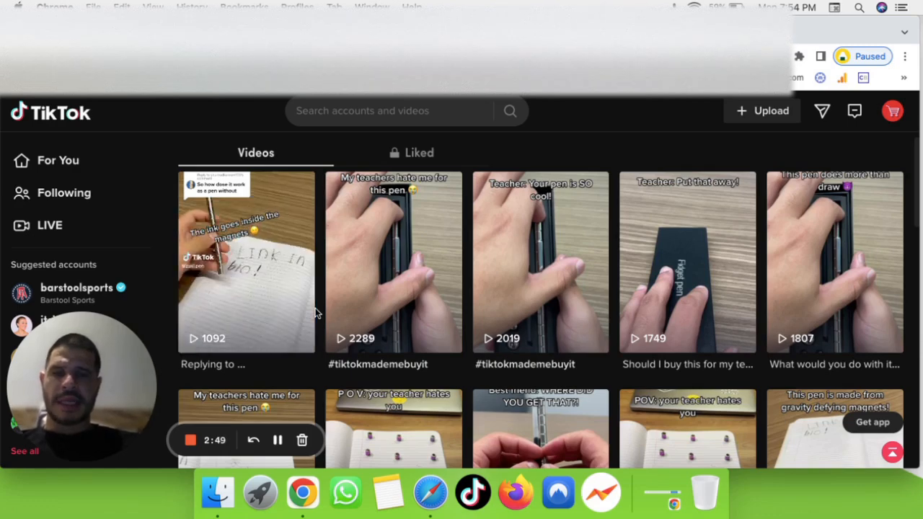
{"action": "scroll", "scroll_direction": "down", "scroll_amount": 3}
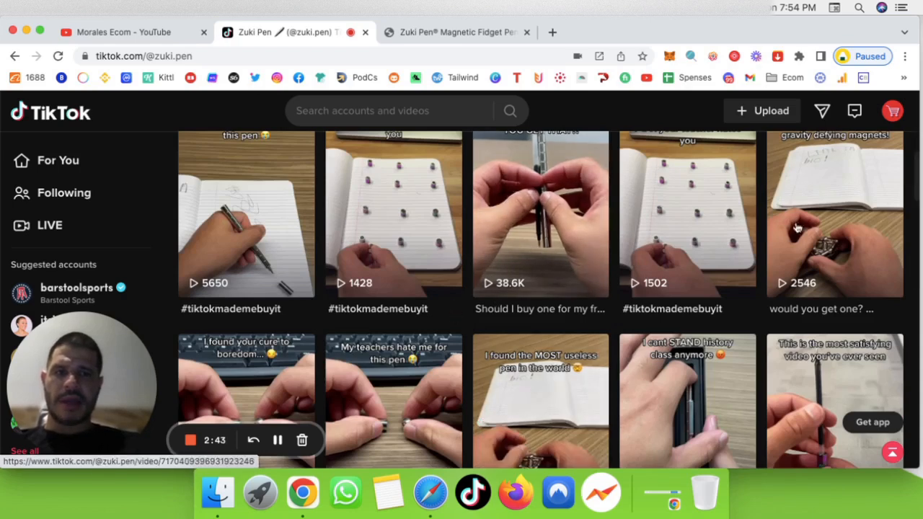
{"action": "scroll", "scroll_direction": "down", "scroll_amount": 3}
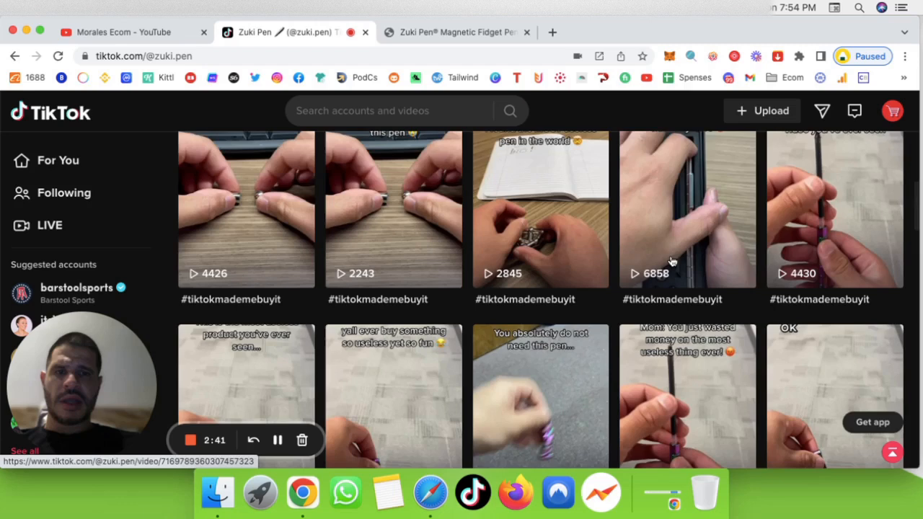
{"action": "scroll", "scroll_direction": "down", "scroll_amount": 3}
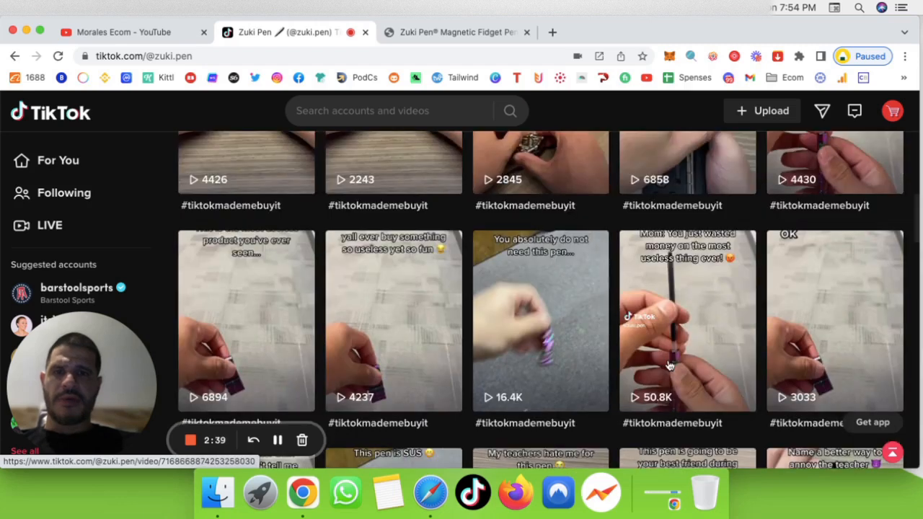
{"action": "scroll", "scroll_direction": "down", "scroll_amount": 3}
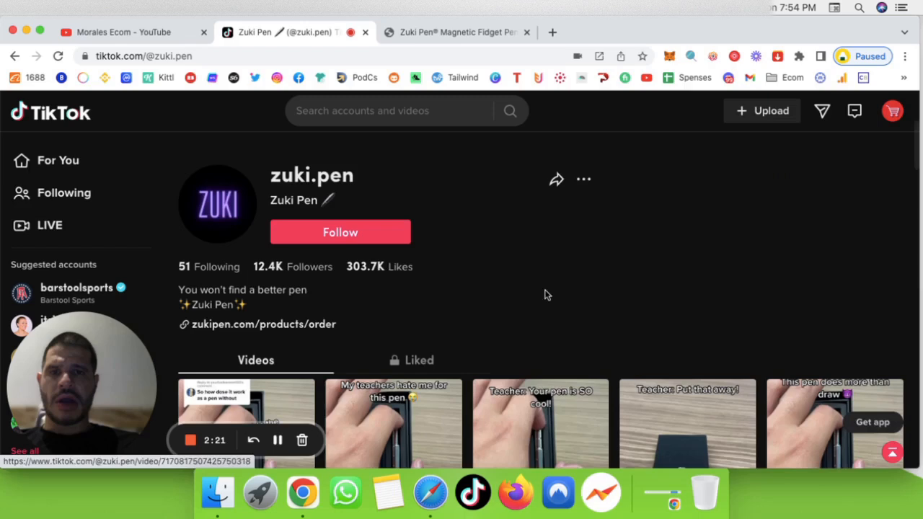
{"action": "scroll", "scroll_direction": "down", "scroll_amount": 3}
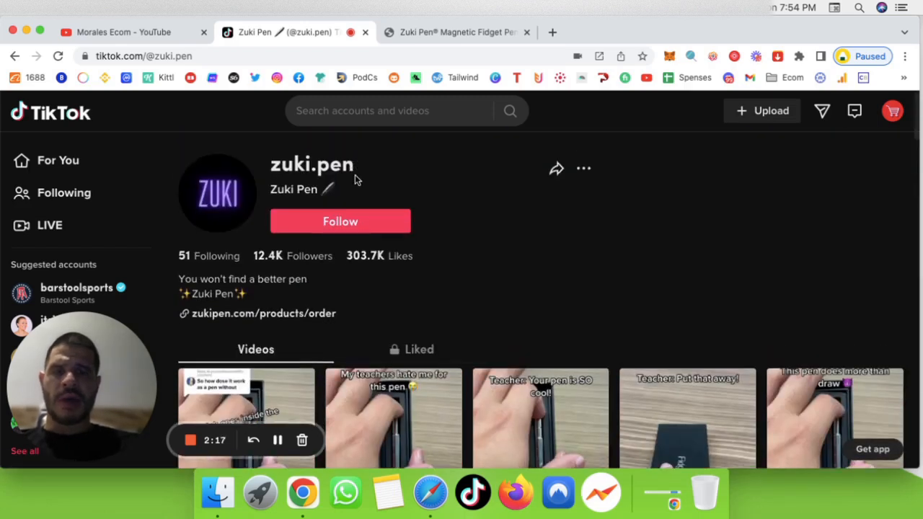
{"action": "scroll", "scroll_direction": "down", "scroll_amount": 3}
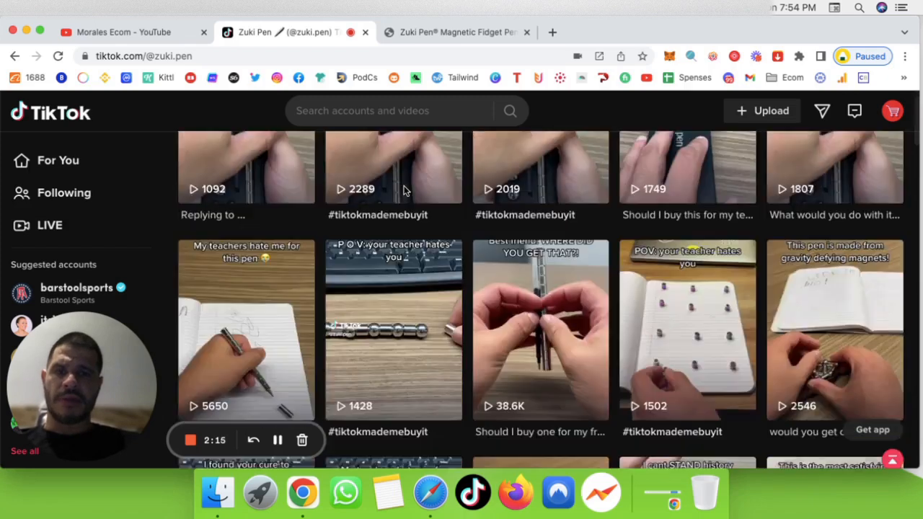
{"action": "scroll", "scroll_direction": "down", "scroll_amount": 3}
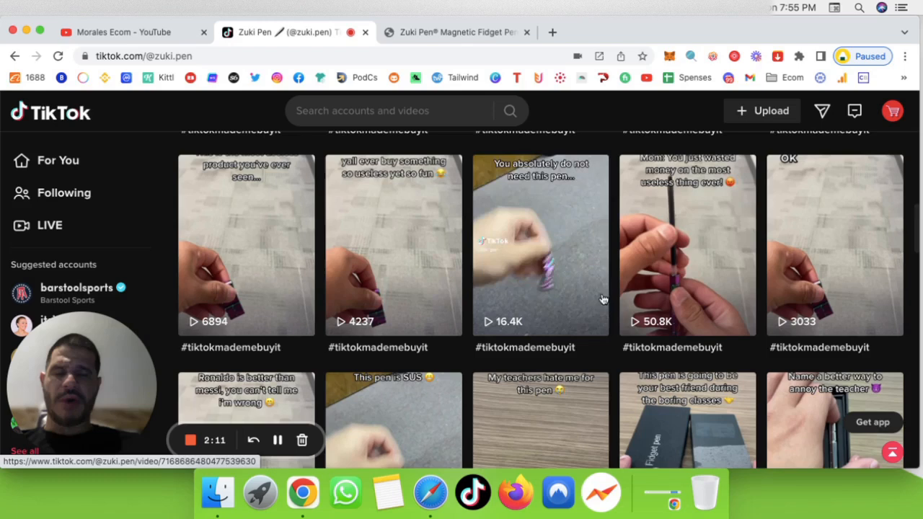
{"action": "scroll", "scroll_direction": "down", "scroll_amount": 3}
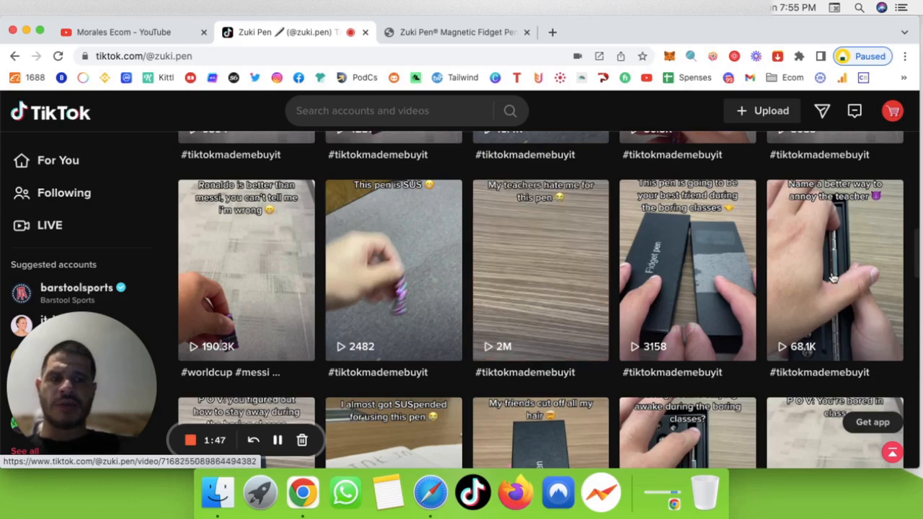
{"action": "mouse_move", "coordinate": [720, 339]}
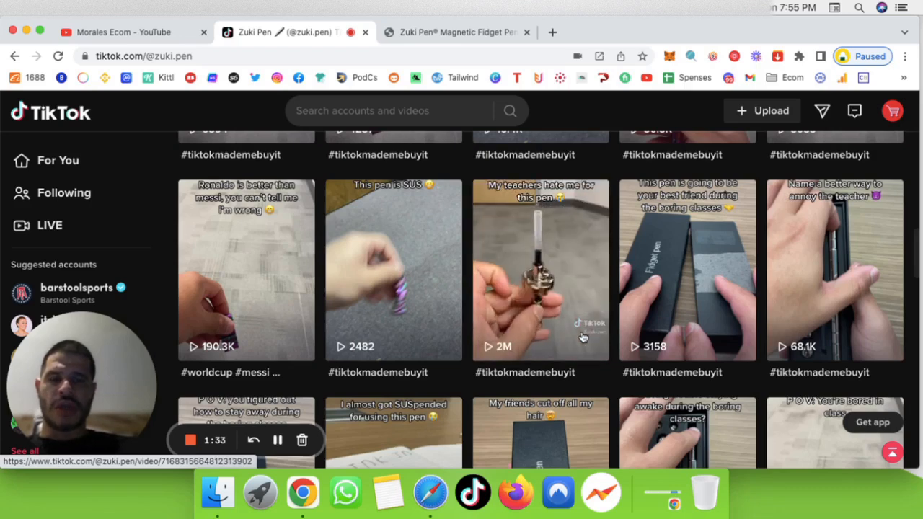
{"action": "scroll", "scroll_direction": "down", "scroll_amount": 3}
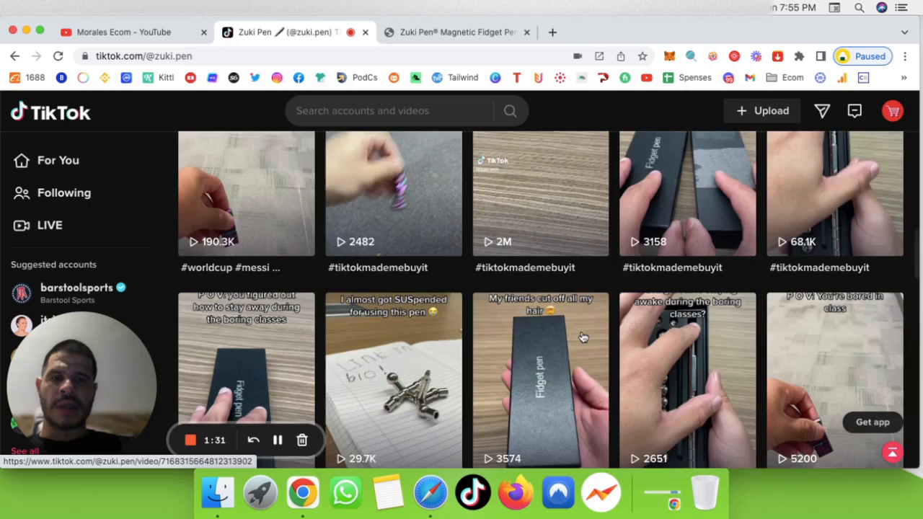
{"action": "scroll", "scroll_direction": "down", "scroll_amount": 3}
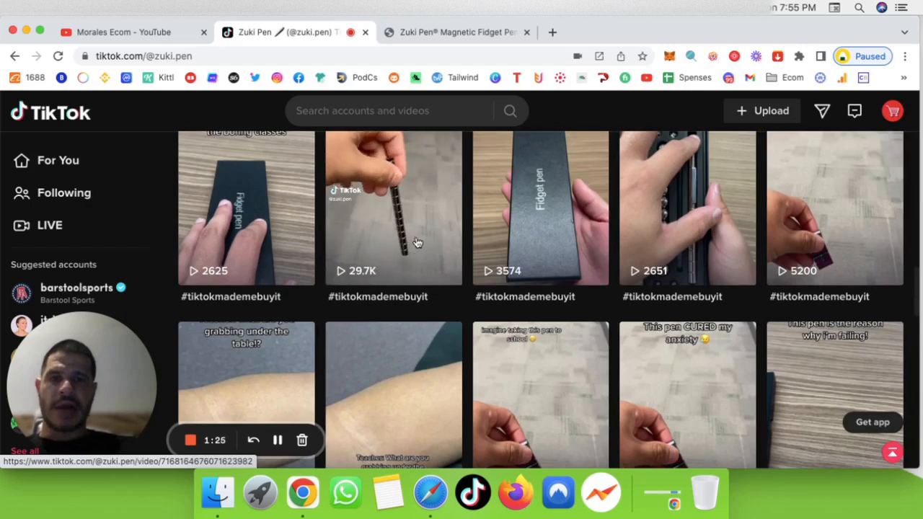
{"action": "scroll", "scroll_direction": "down", "scroll_amount": 3}
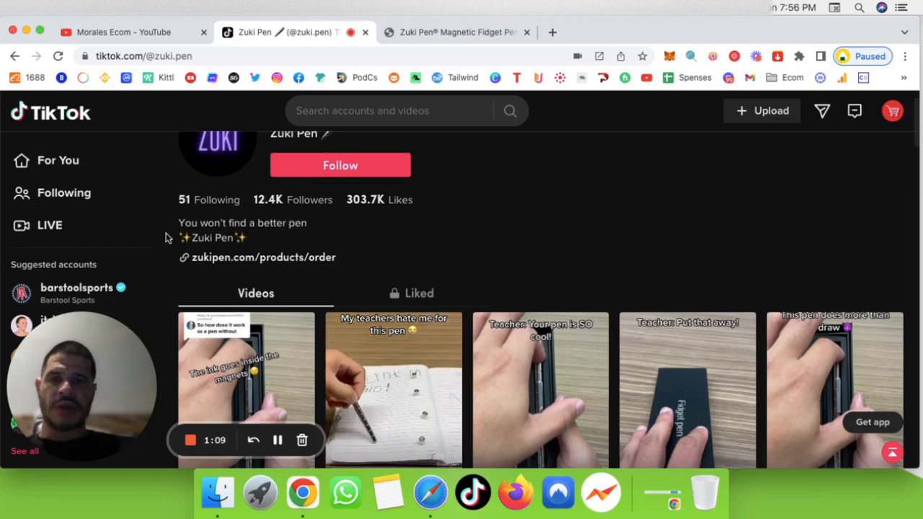
{"action": "mouse_move", "coordinate": [263, 240]}
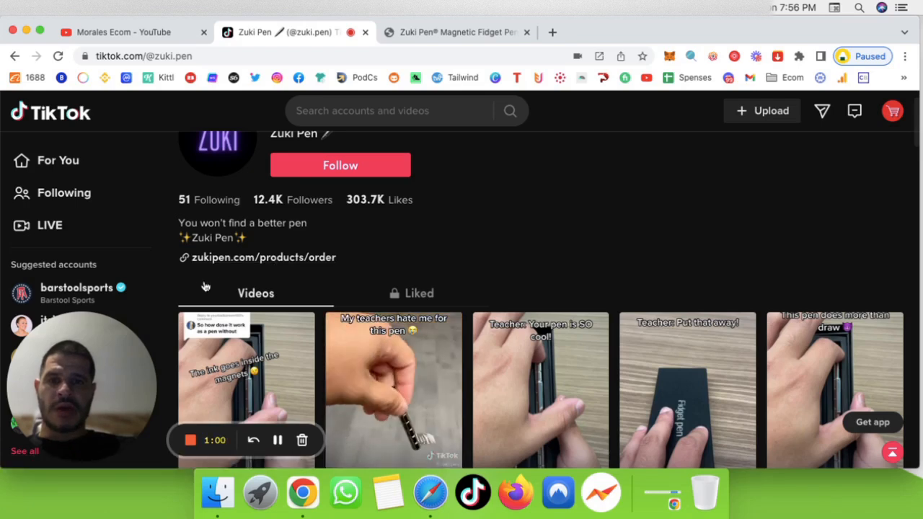
Go to the Zuki Pen store page from the bio link, showing $21.95 on sale from $29.99
{"action": "left_click", "coordinate": [455, 32]}
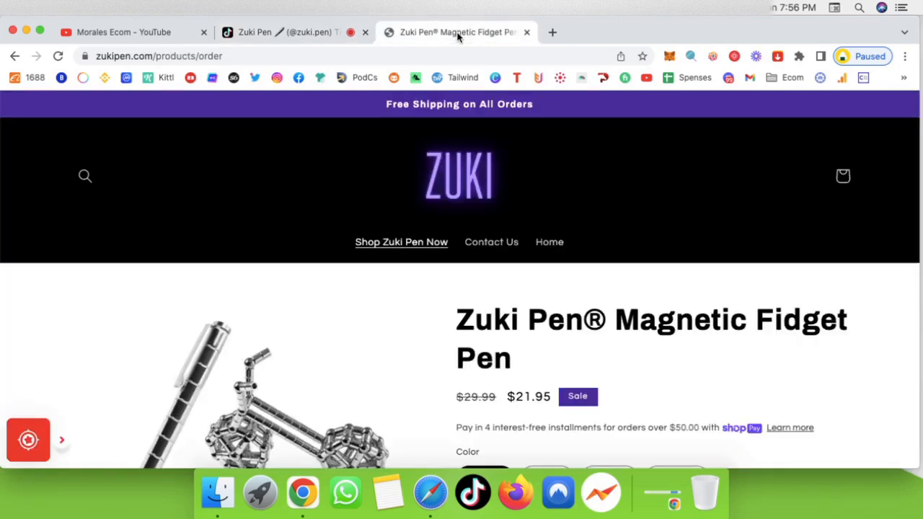
Scroll through the Magnetic Fidget Pen product page and back to the top
{"action": "scroll", "scroll_direction": "down", "scroll_amount": 3}
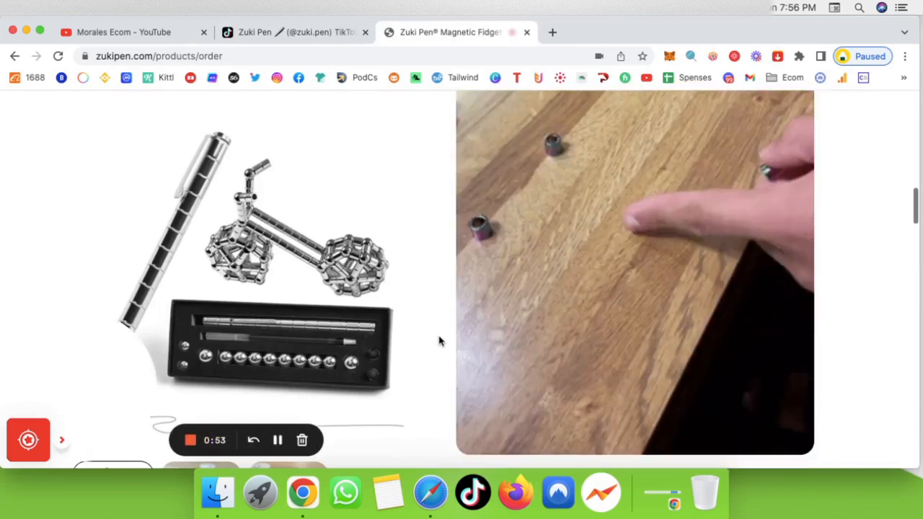
{"action": "scroll", "scroll_direction": "down", "scroll_amount": 3}
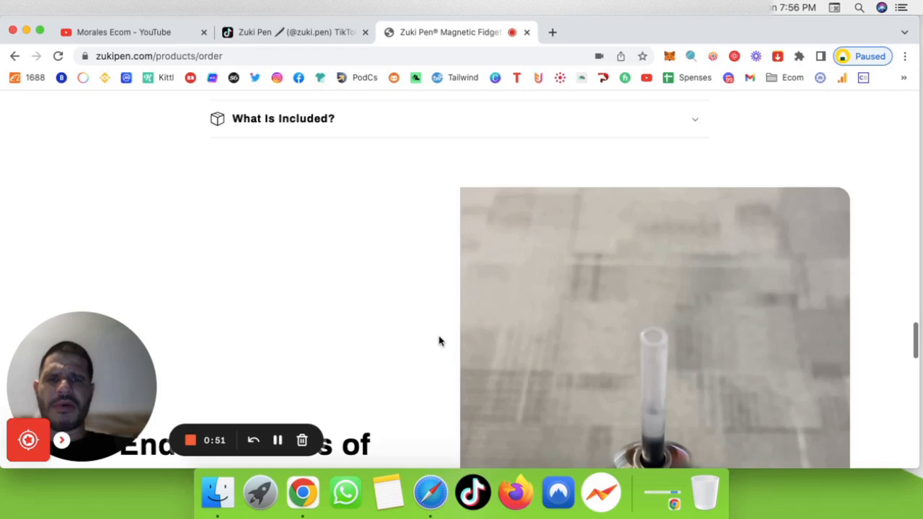
{"action": "scroll", "scroll_direction": "down", "scroll_amount": 3}
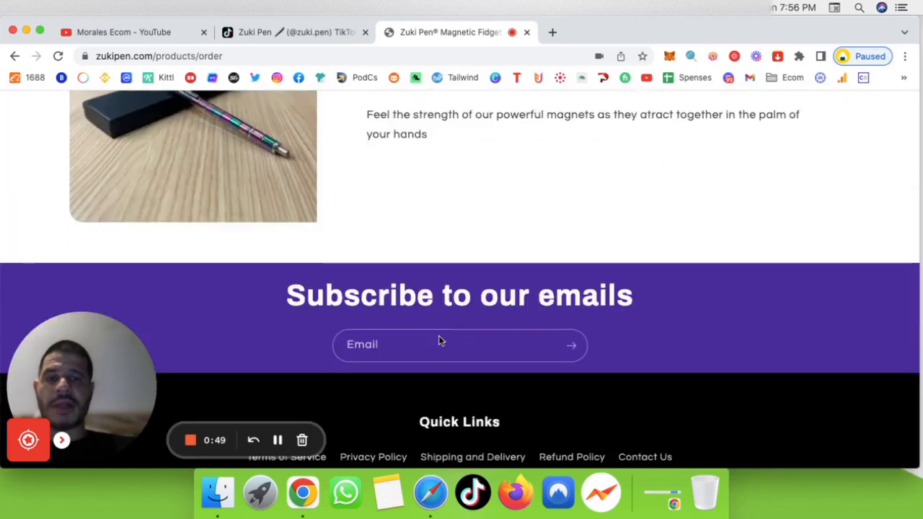
{"action": "scroll", "scroll_direction": "up", "scroll_amount": 3}
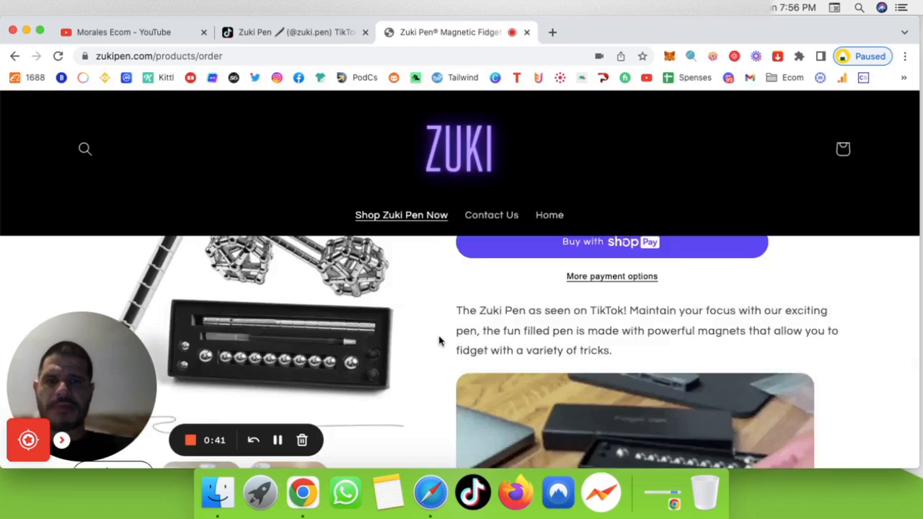
{"action": "scroll", "scroll_direction": "up", "scroll_amount": 3}
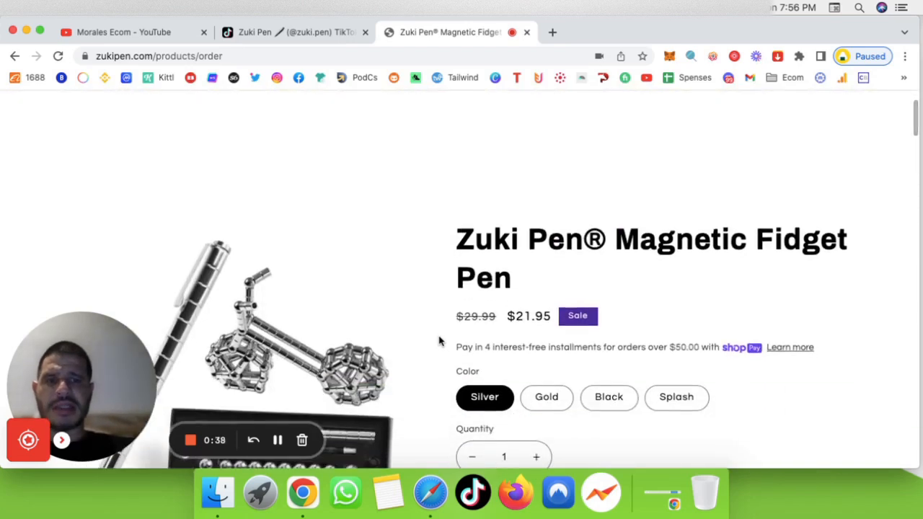
{"action": "mouse_move", "coordinate": [461, 164]}
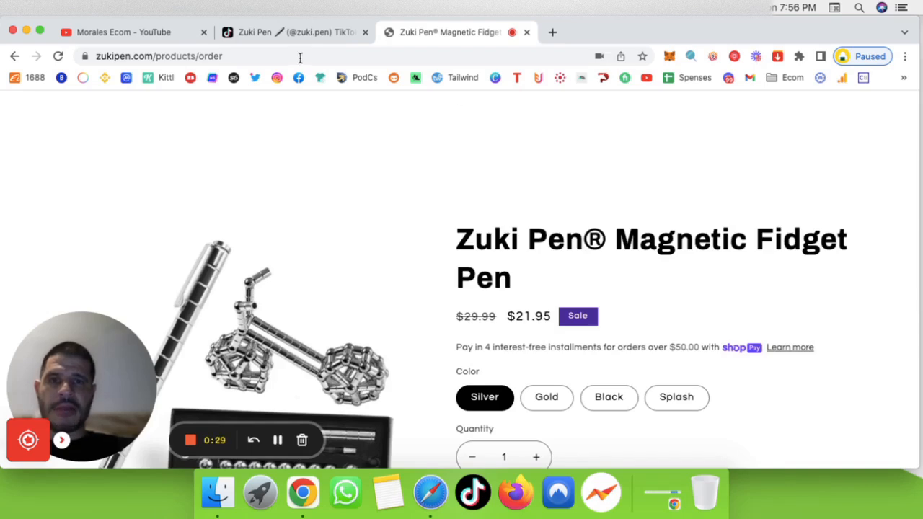
Return via the TikTok profile tab to the Morales Ecom YouTube channel
{"action": "left_click", "coordinate": [288, 32]}
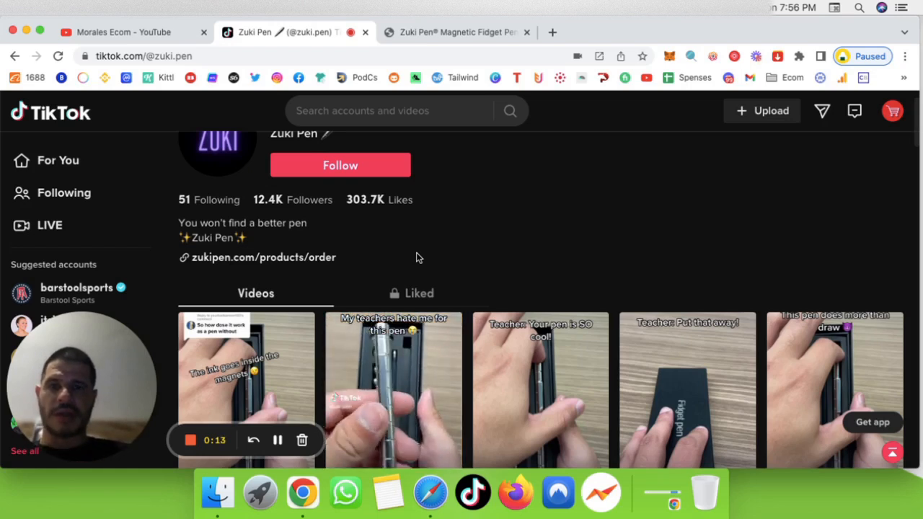
{"action": "left_click", "coordinate": [132, 32]}
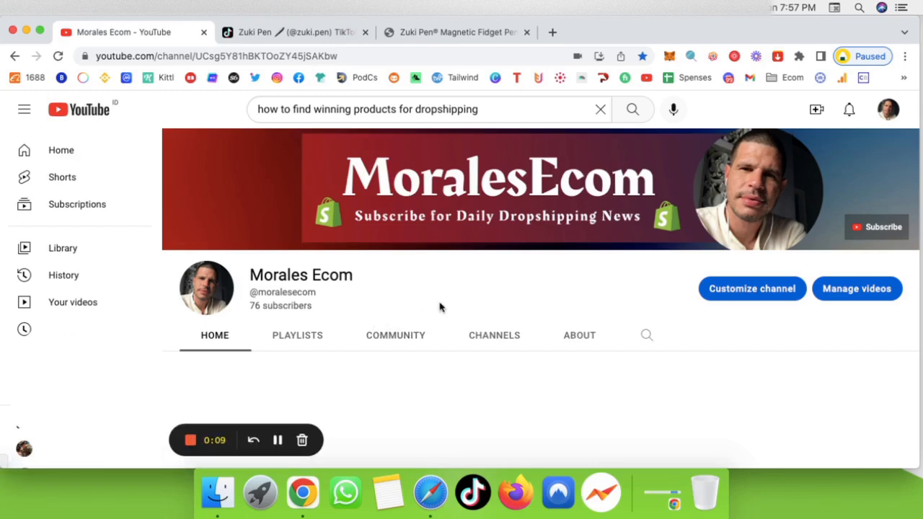
{"action": "mouse_move", "coordinate": [494, 335]}
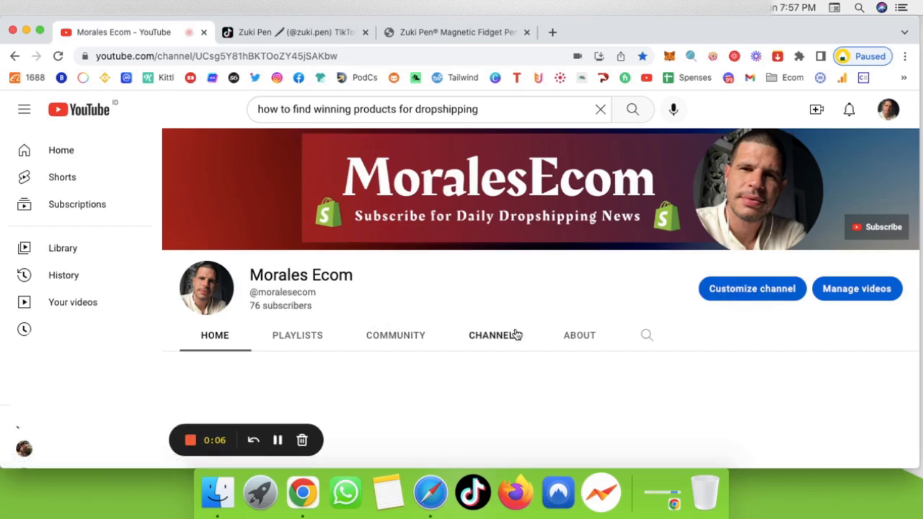